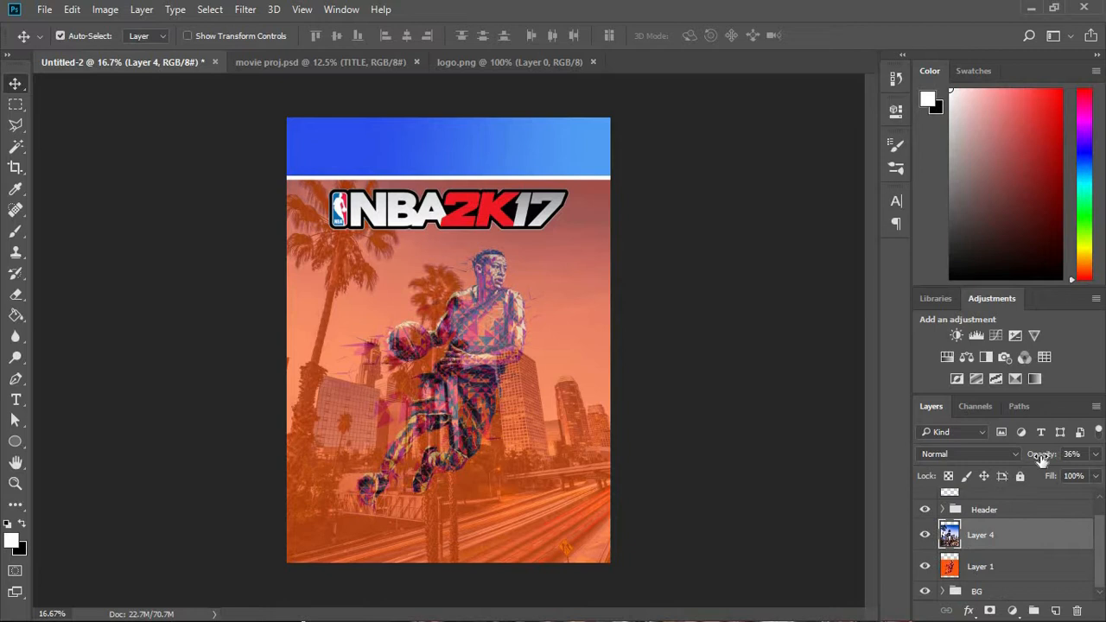
# Toggle the orange player layer off and on to check the city background behind it.
pyautogui.click(982, 566)
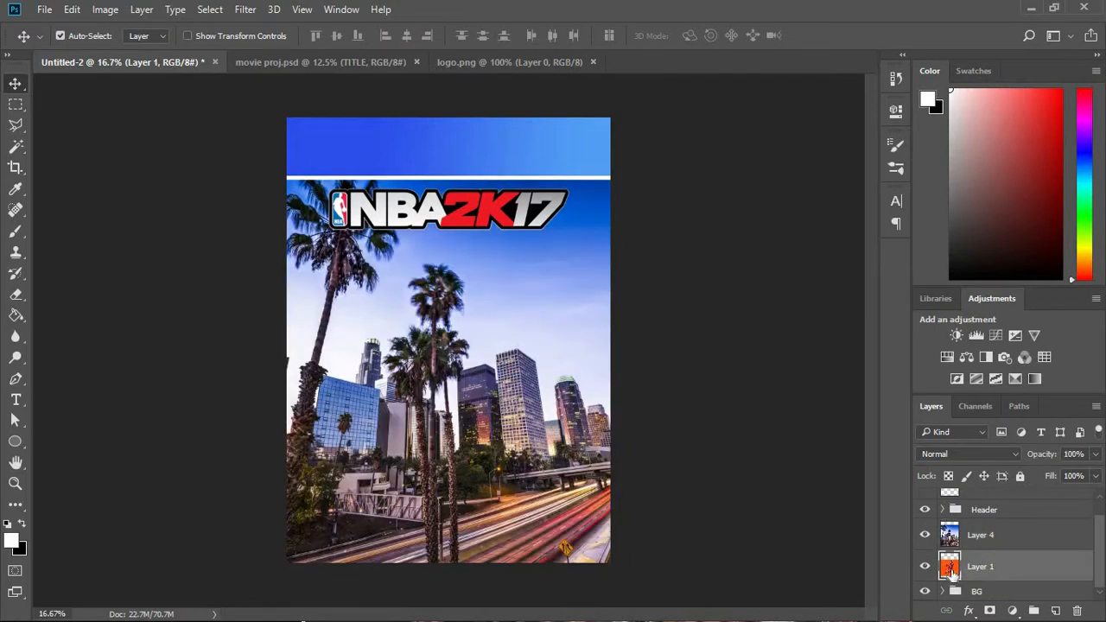
pyautogui.click(925, 536)
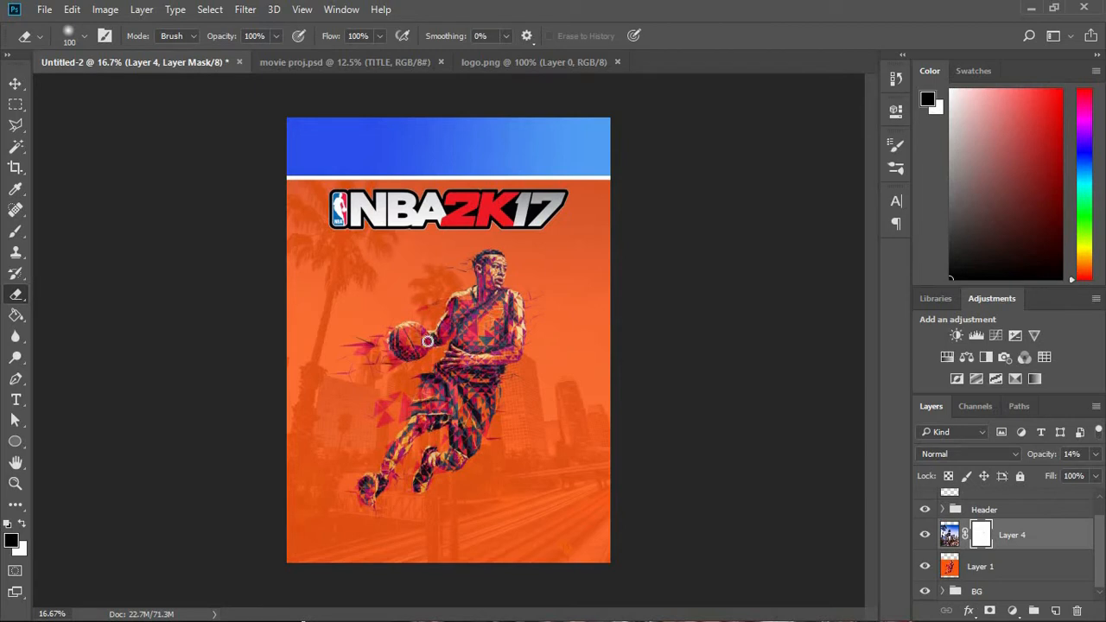
pyautogui.moveTo(778, 7)
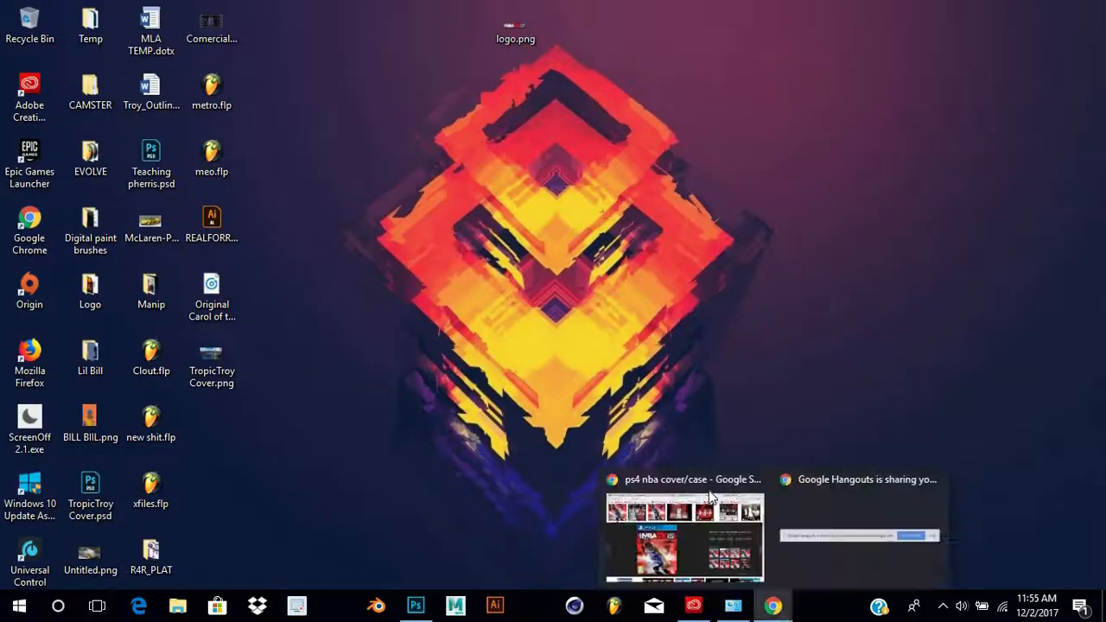
pyautogui.click(683, 532)
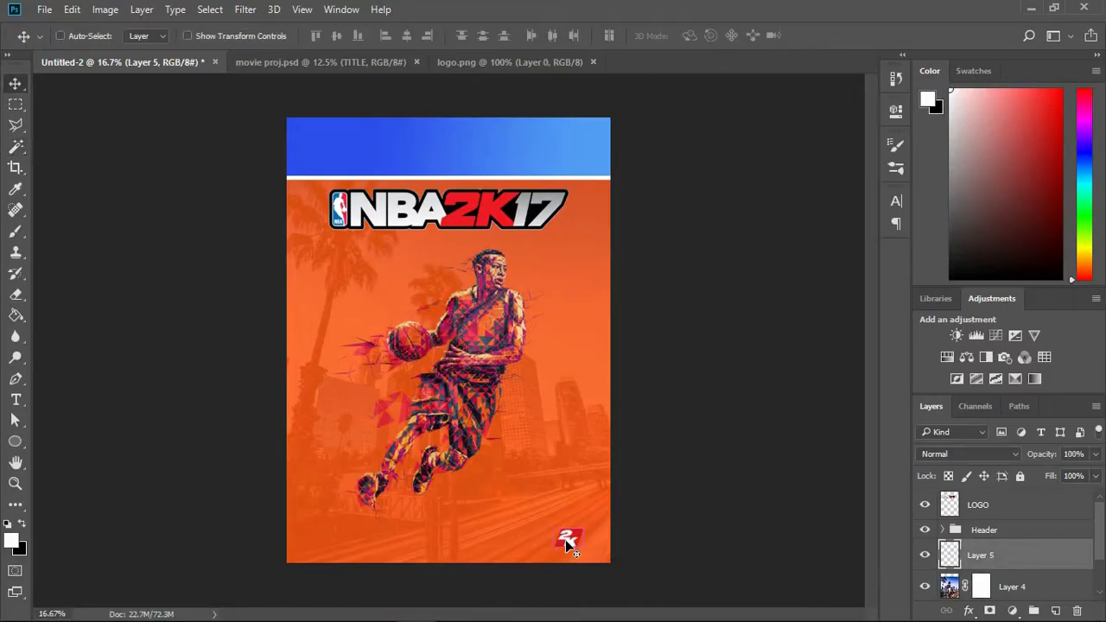
# Bring up the browser's 2K logo Google Images results.
pyautogui.click(16, 399)
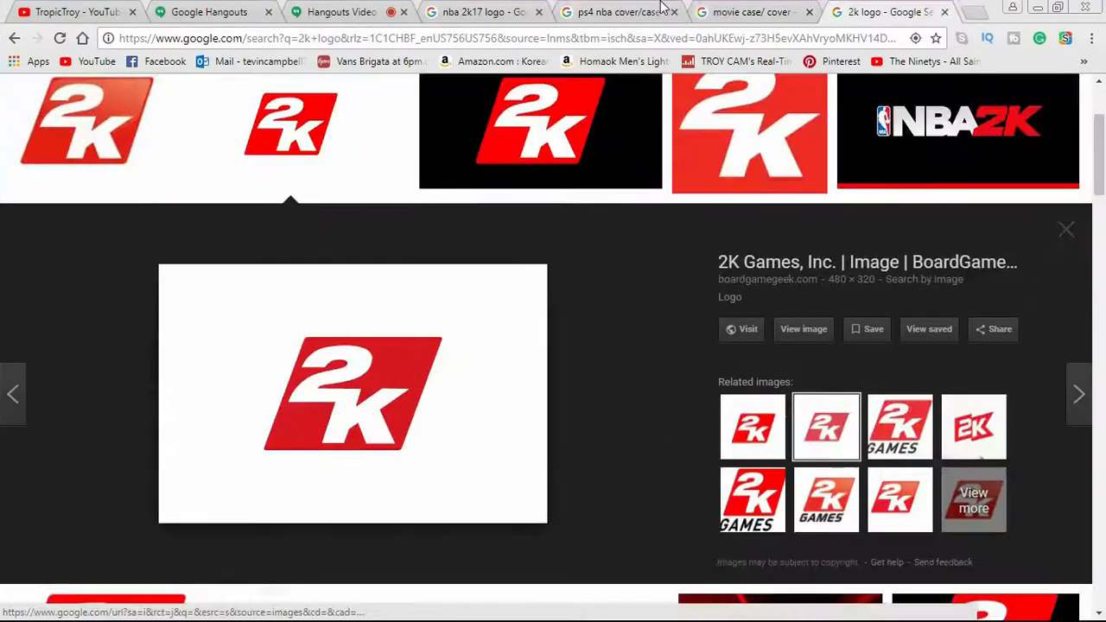
# Browse the 'ps4 nba cover/case' image results for reference.
pyautogui.click(613, 10)
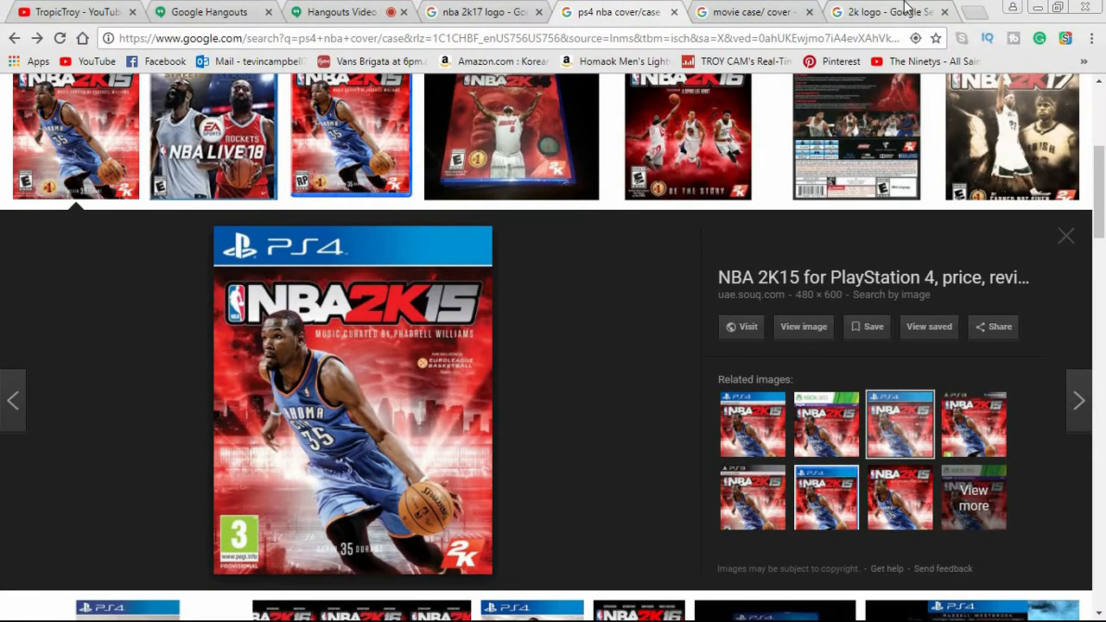
pyautogui.moveTo(691, 121)
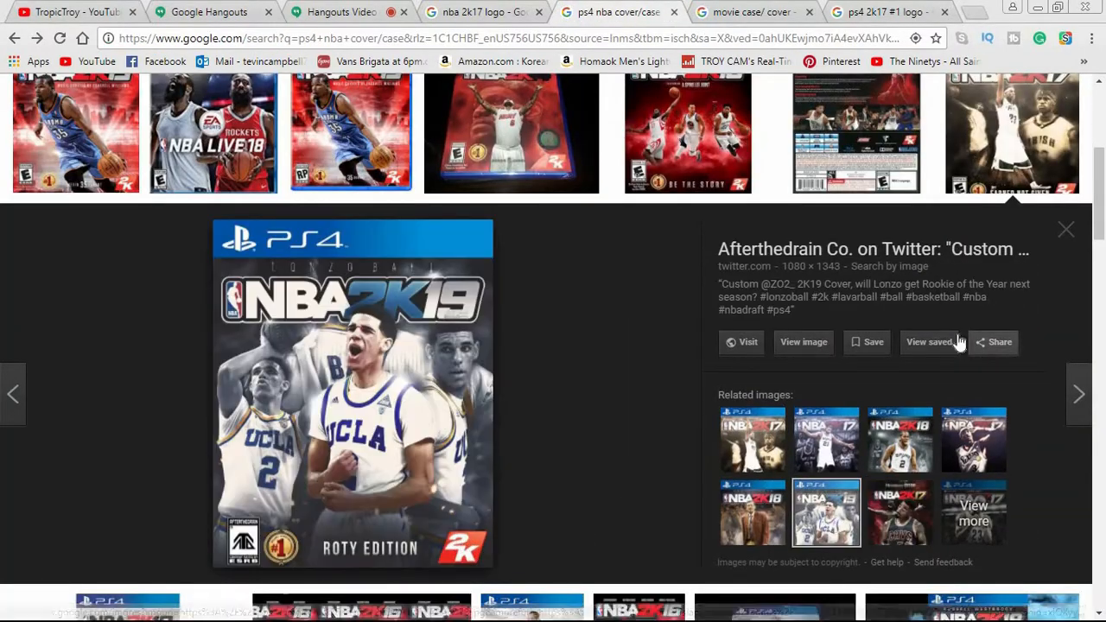
pyautogui.scroll(-3)
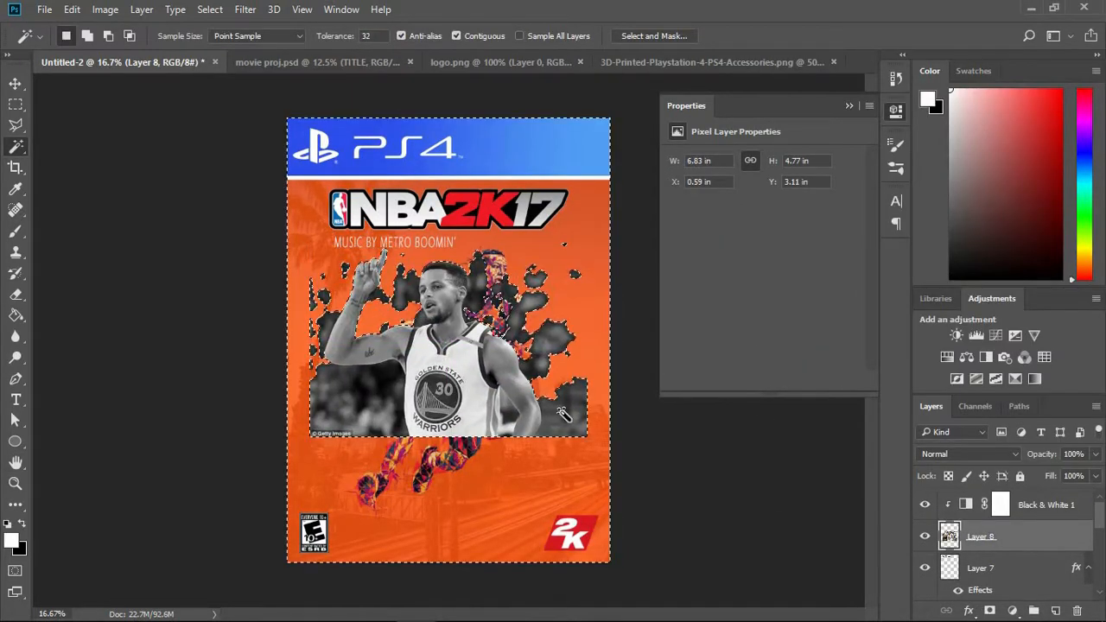
# Trim the selection and discard the grayscale player photo on Layer 8.
pyautogui.click(16, 145)
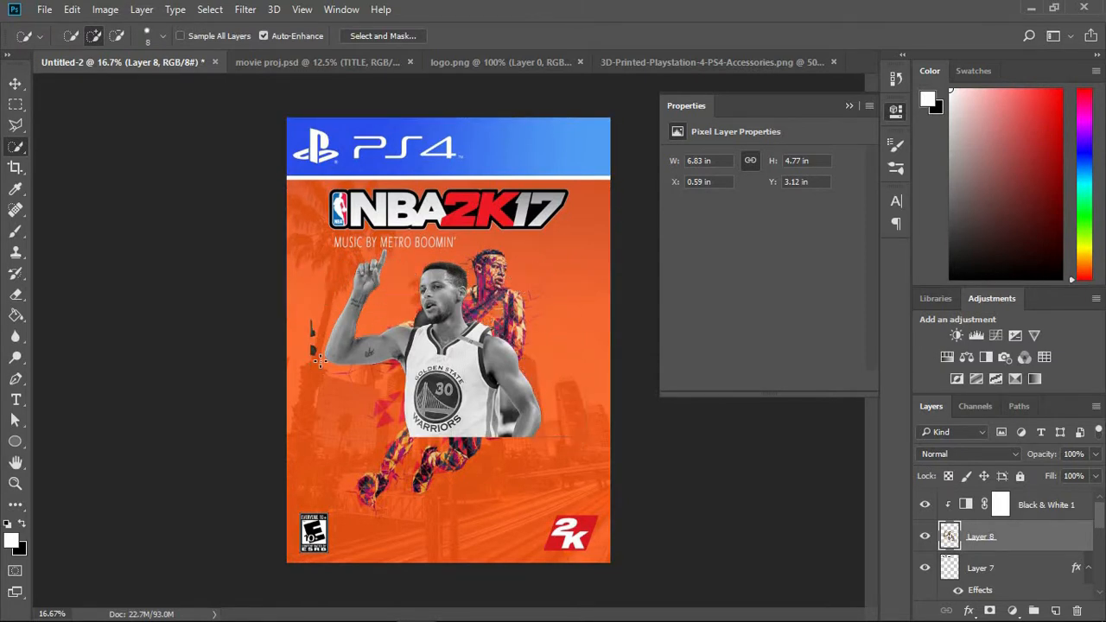
pyautogui.click(15, 294)
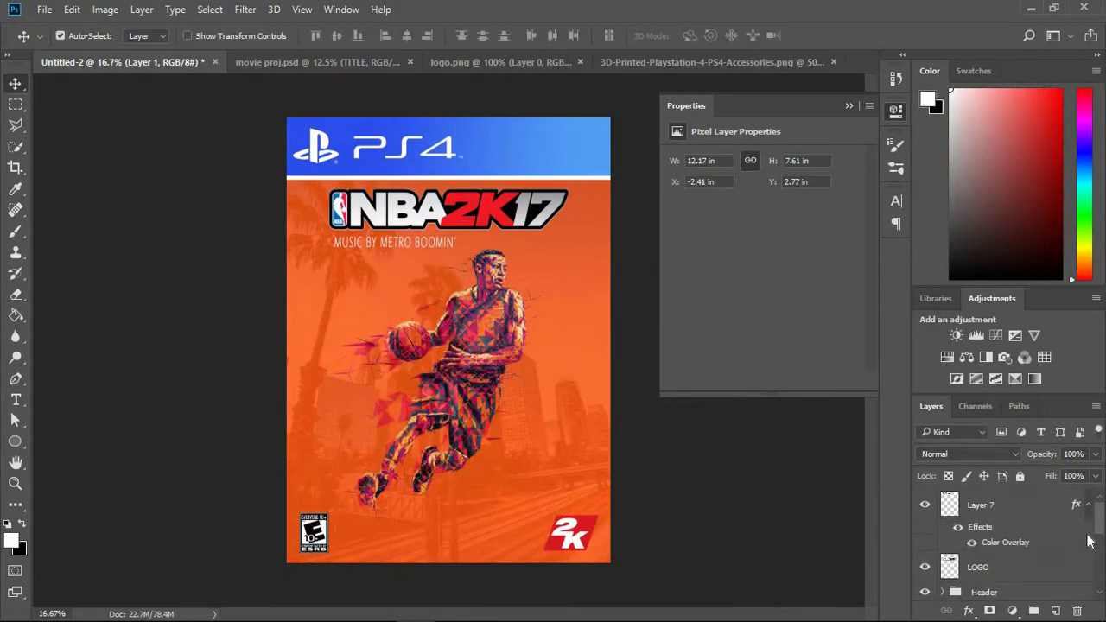
# Set Layer 7's Color Overlay to orange #ed5913.
pyautogui.click(657, 63)
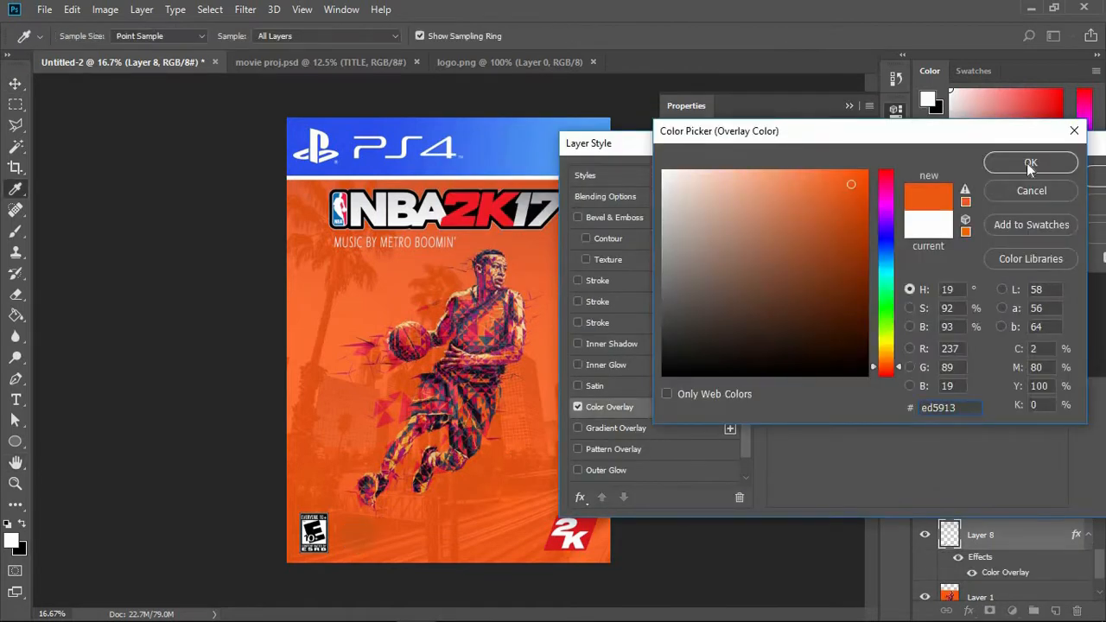
pyautogui.click(1030, 163)
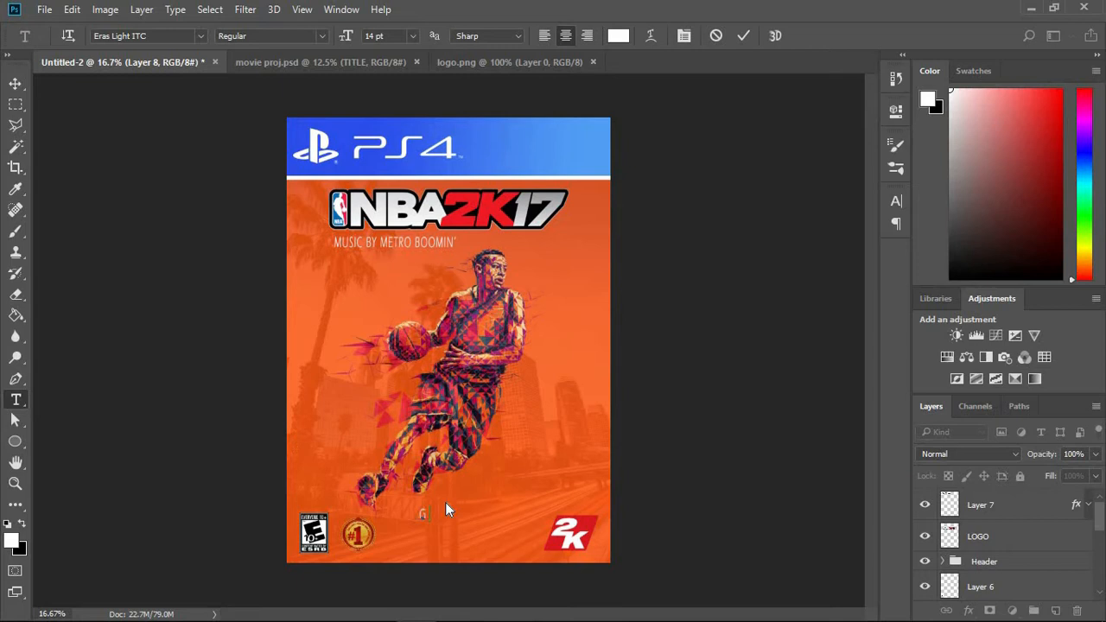
# Add GOLDEN EDITION text at the bottom and edit its grey gradient overlay colours.
pyautogui.click(141, 35)
pyautogui.write('GOLDEN EDITION')
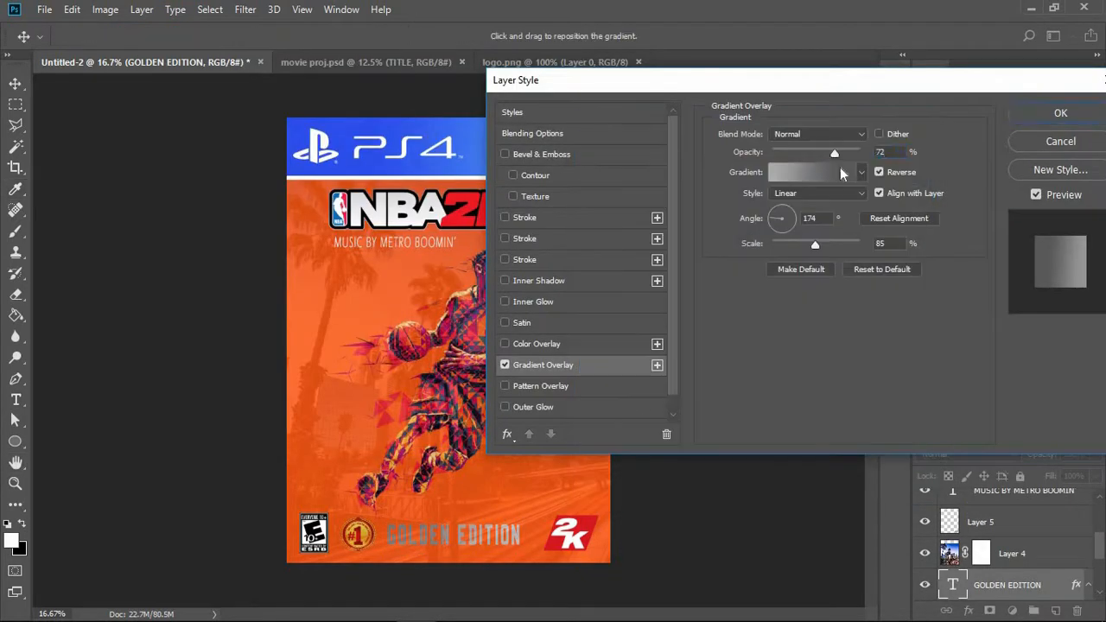
pyautogui.click(808, 173)
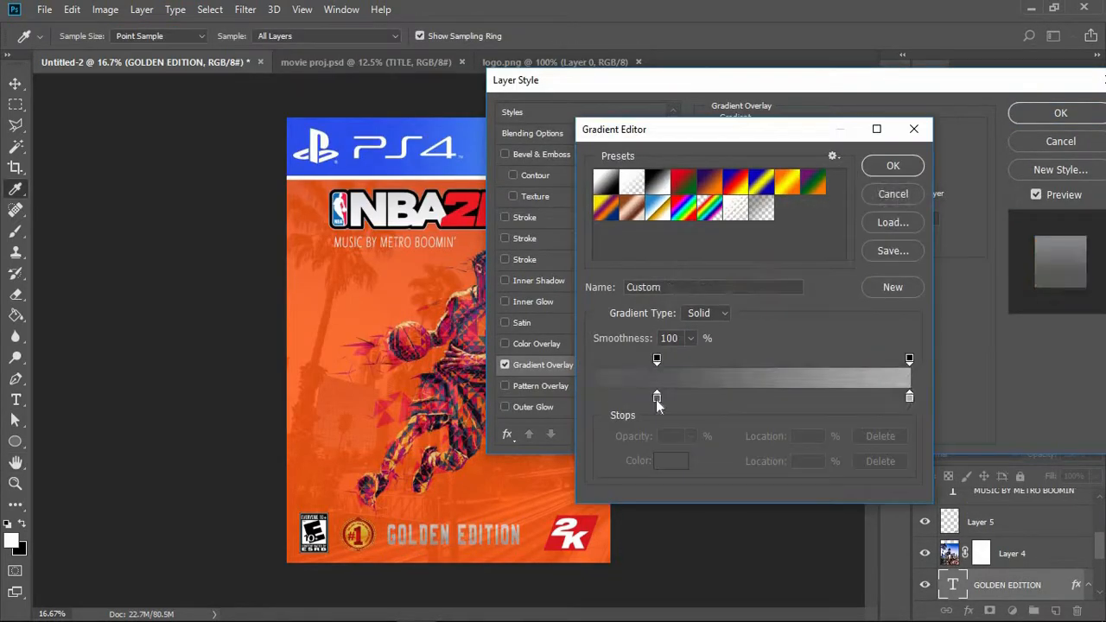